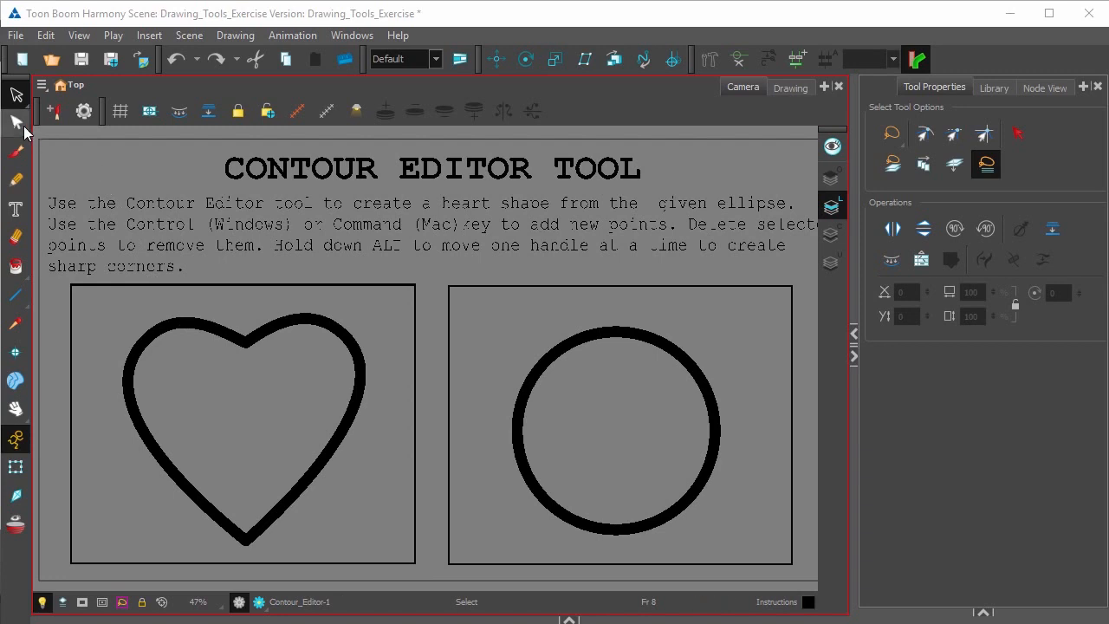
Step: Activate the Contour Editor from the Select tool stack in the Tools toolbar
{"action": "left_click", "coordinate": [15, 123]}
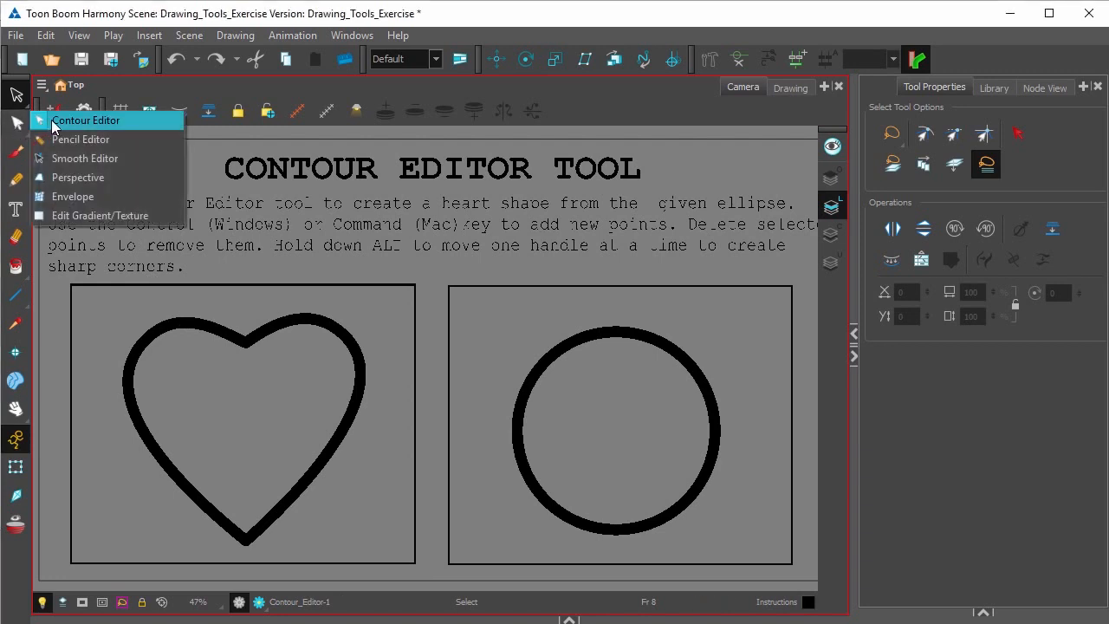
{"action": "left_click", "coordinate": [85, 120]}
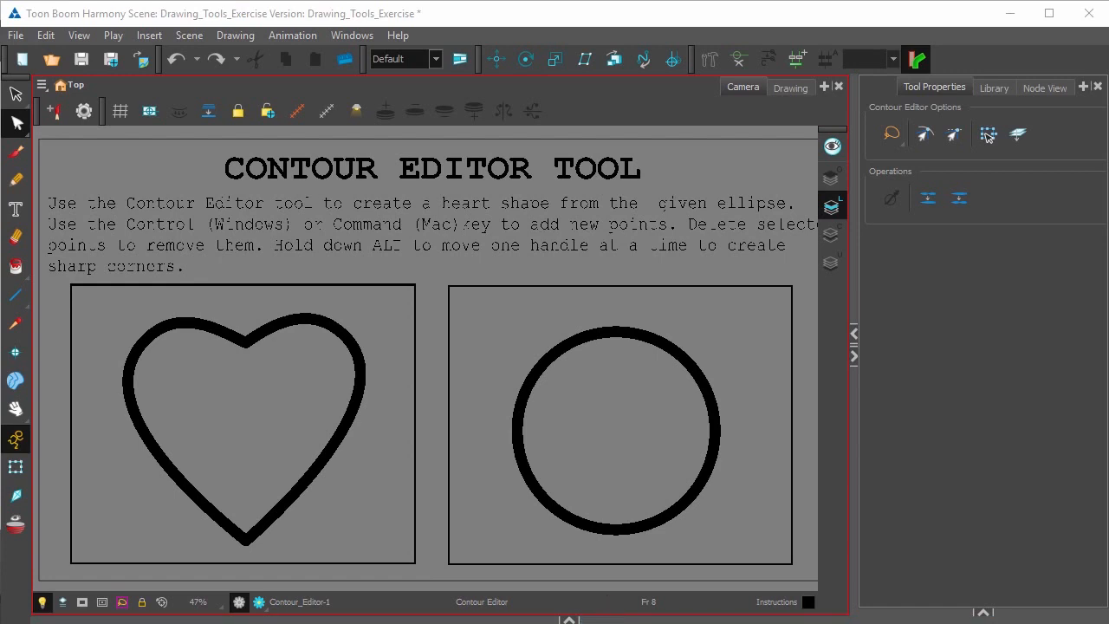
{"action": "mouse_move", "coordinate": [683, 380]}
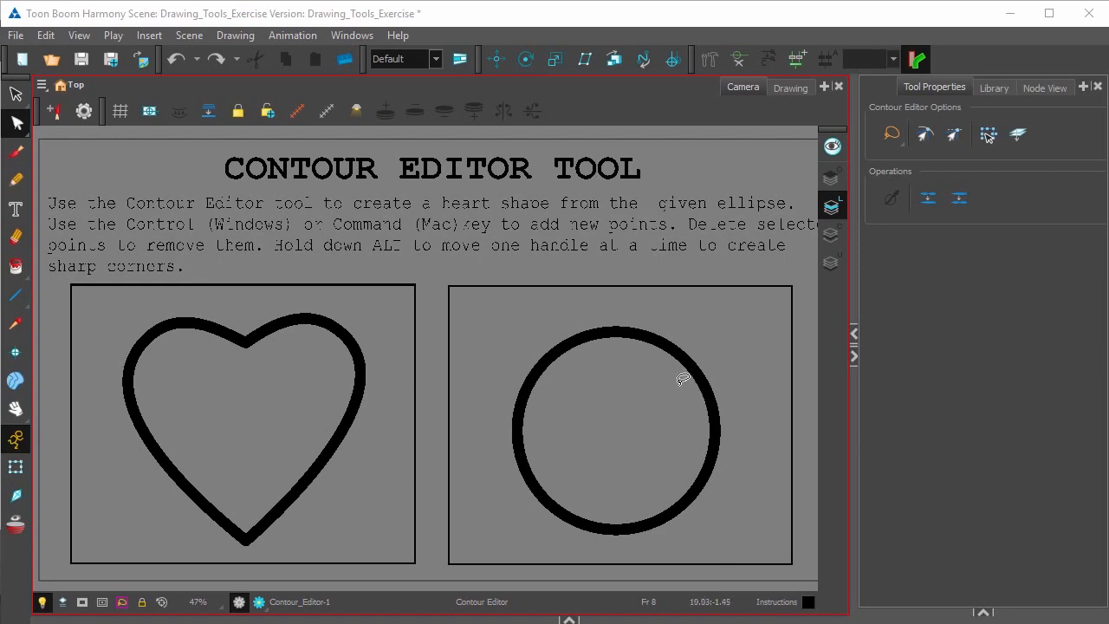
{"action": "mouse_move", "coordinate": [708, 412]}
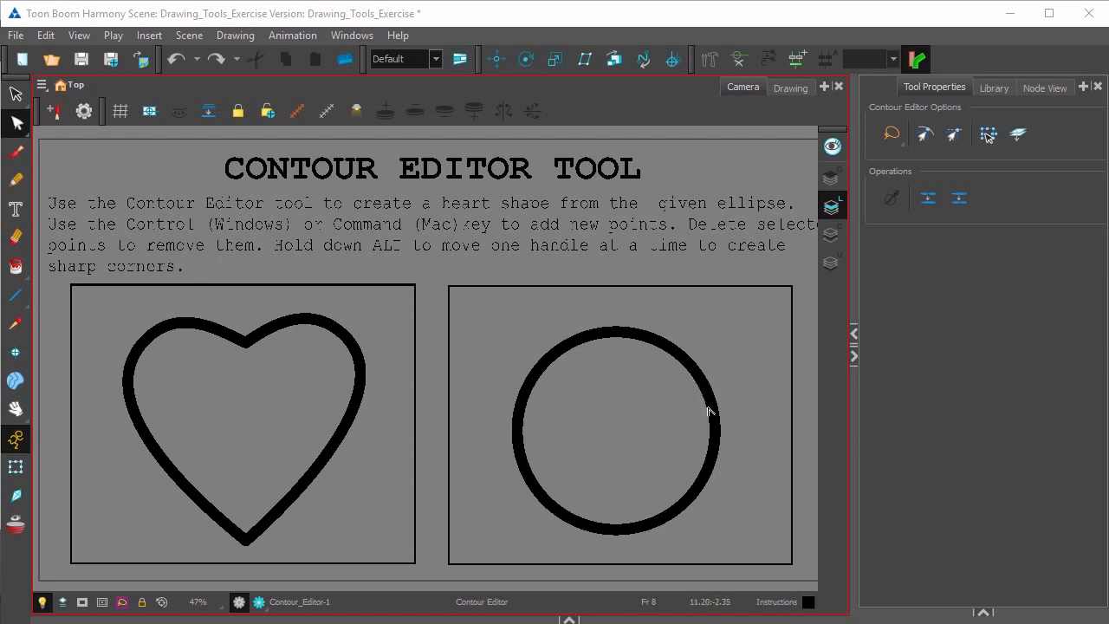
{"action": "mouse_move", "coordinate": [719, 466]}
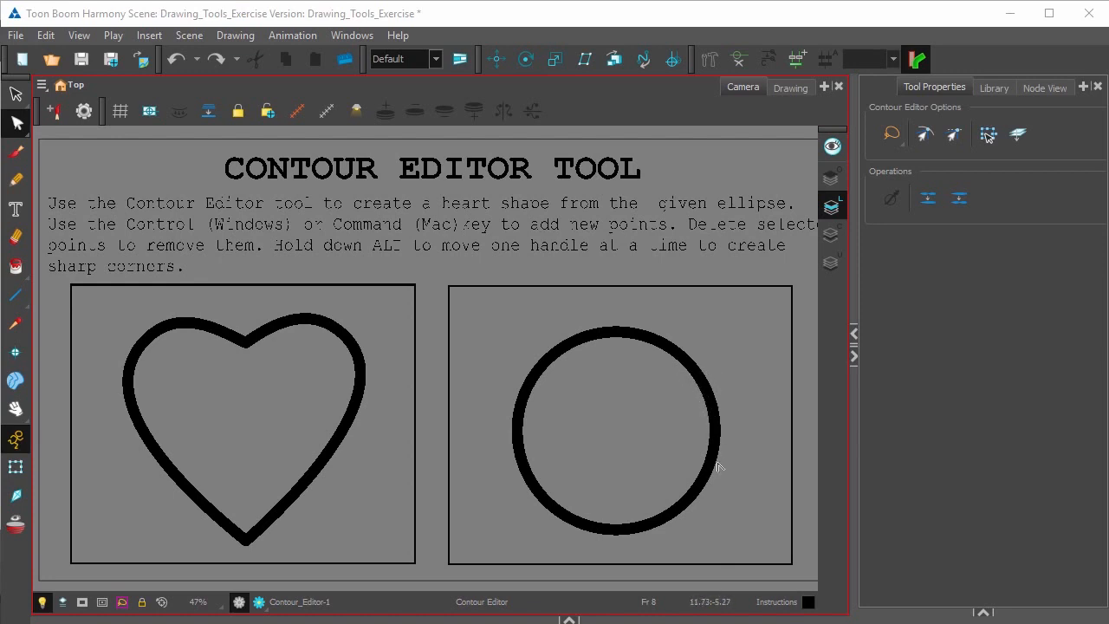
{"action": "mouse_move", "coordinate": [690, 493]}
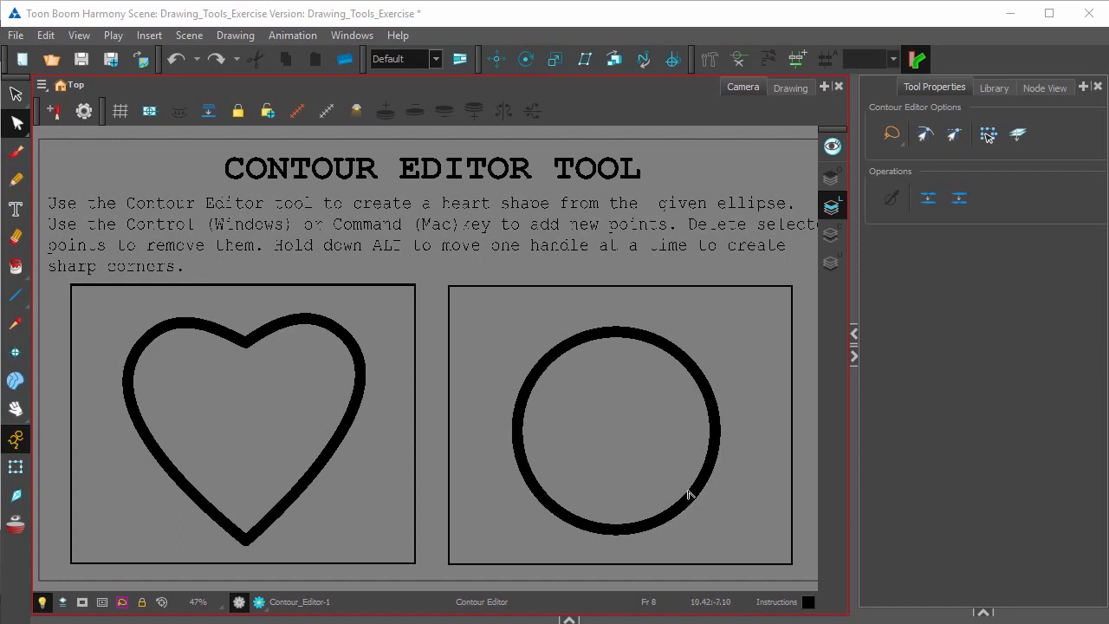
{"action": "mouse_move", "coordinate": [667, 548]}
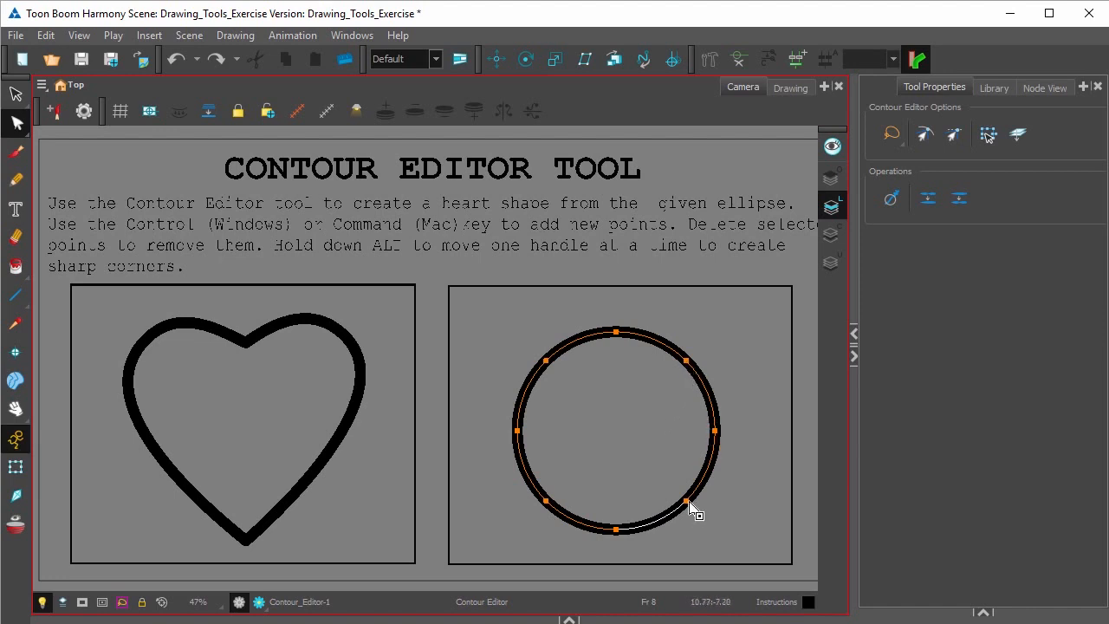
{"action": "mouse_move", "coordinate": [593, 603]}
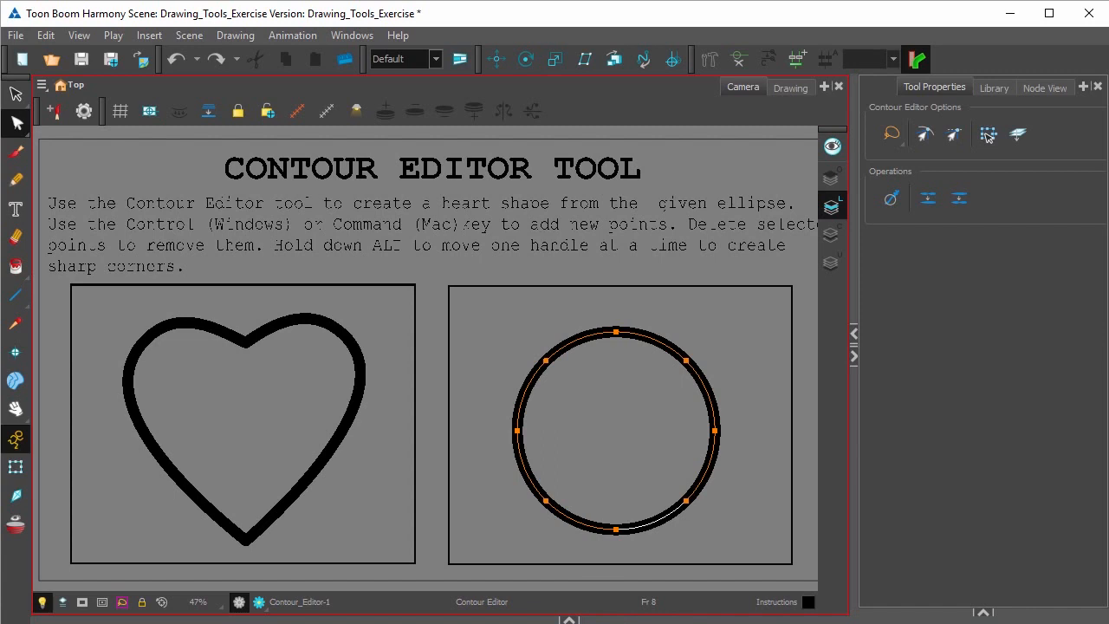
{"action": "left_click_drag", "start_coordinate": [615, 332], "coordinate": [615, 405]}
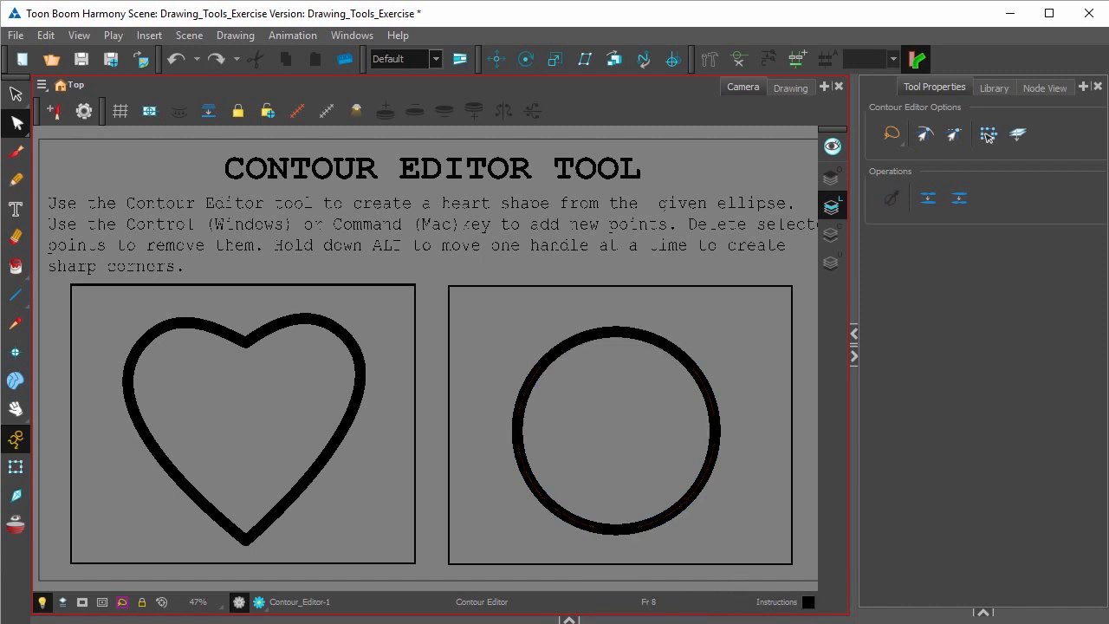
{"action": "mouse_move", "coordinate": [598, 341]}
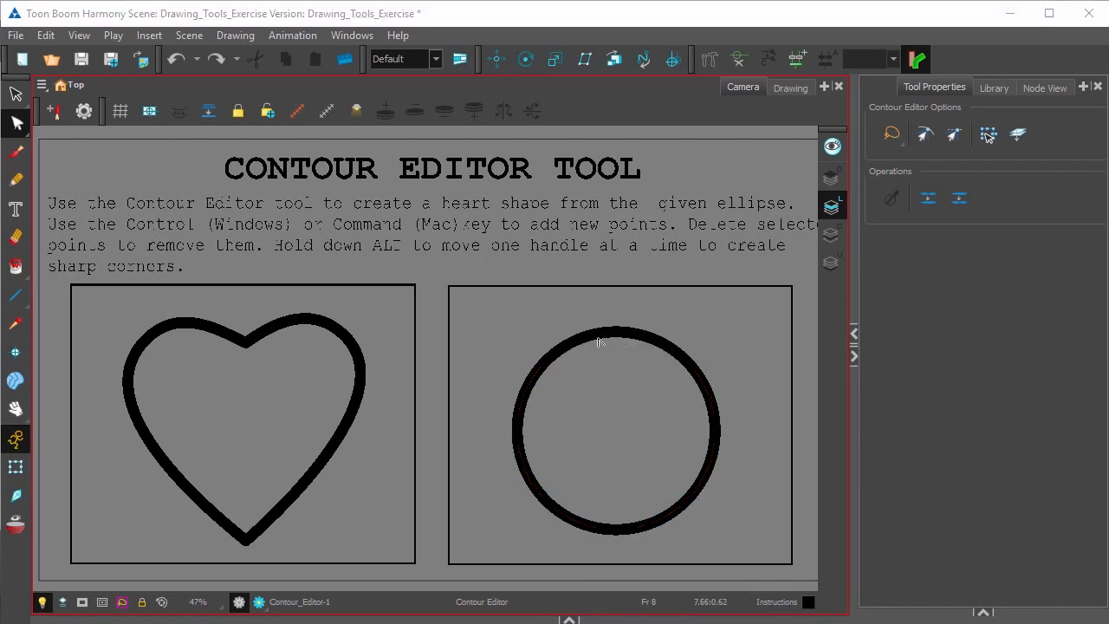
{"action": "mouse_move", "coordinate": [614, 336]}
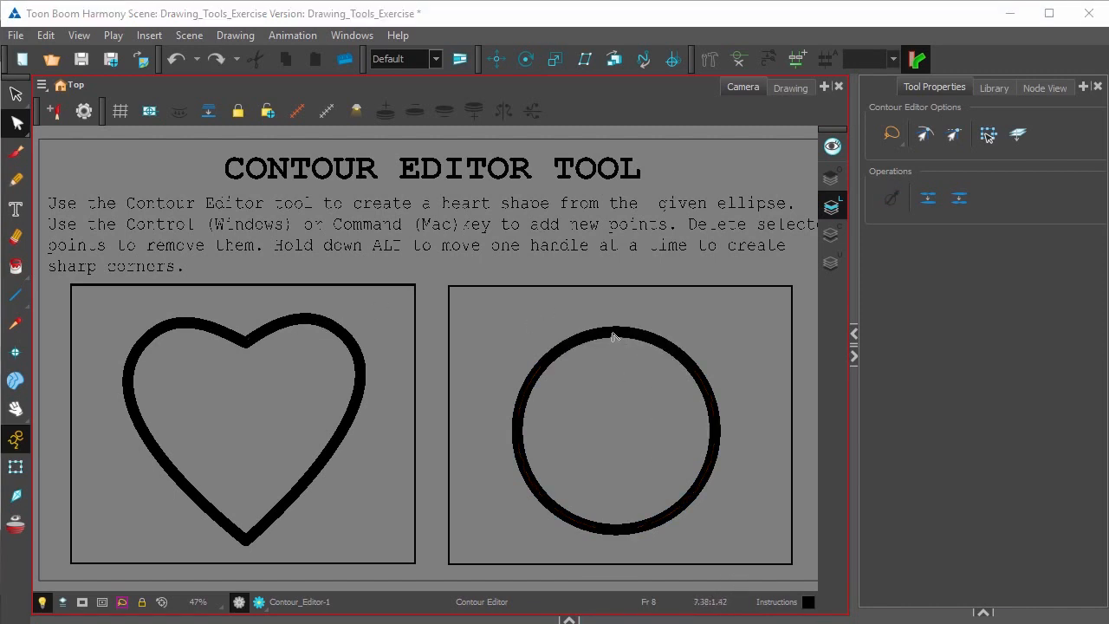
Step: Select the circle outline and its new top point to pull a dip into the top center
{"action": "left_click", "coordinate": [615, 331]}
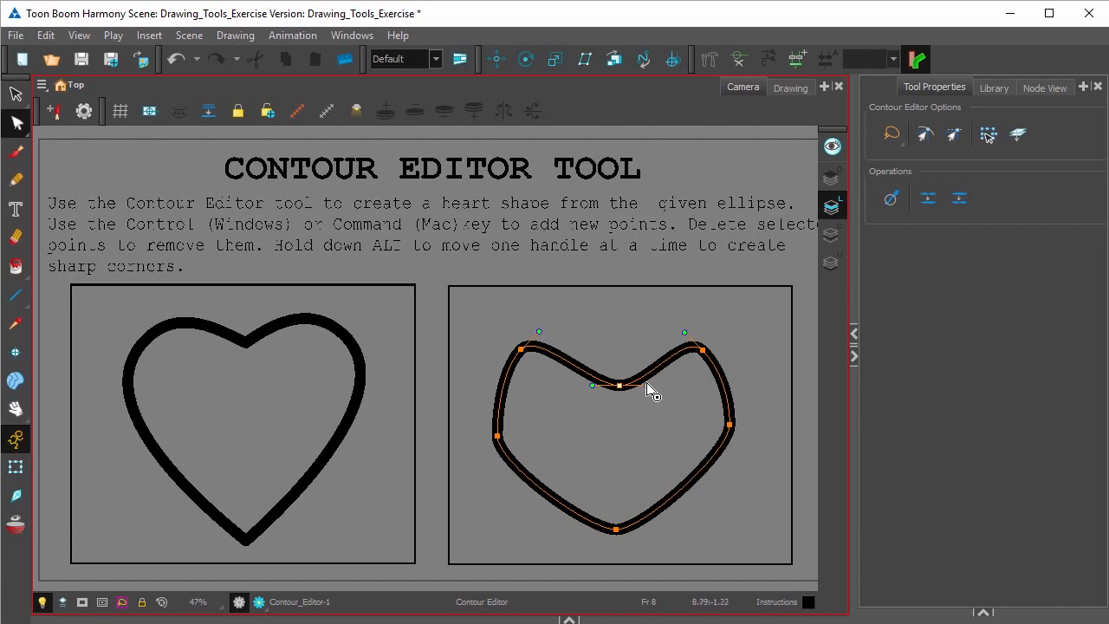
{"action": "left_click", "coordinate": [648, 384]}
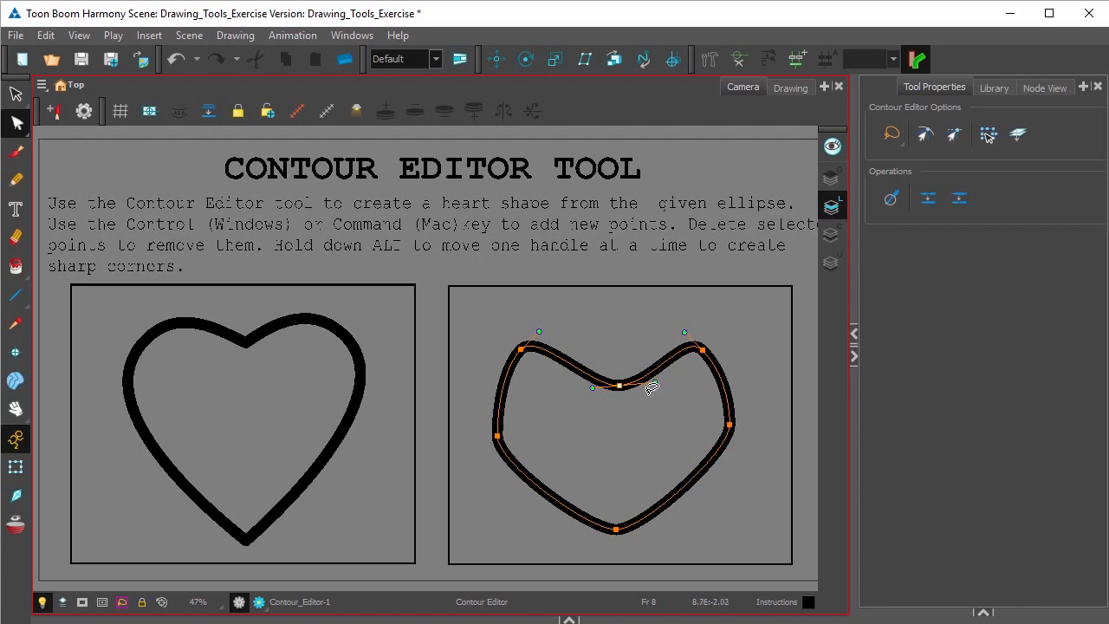
{"action": "mouse_move", "coordinate": [660, 390]}
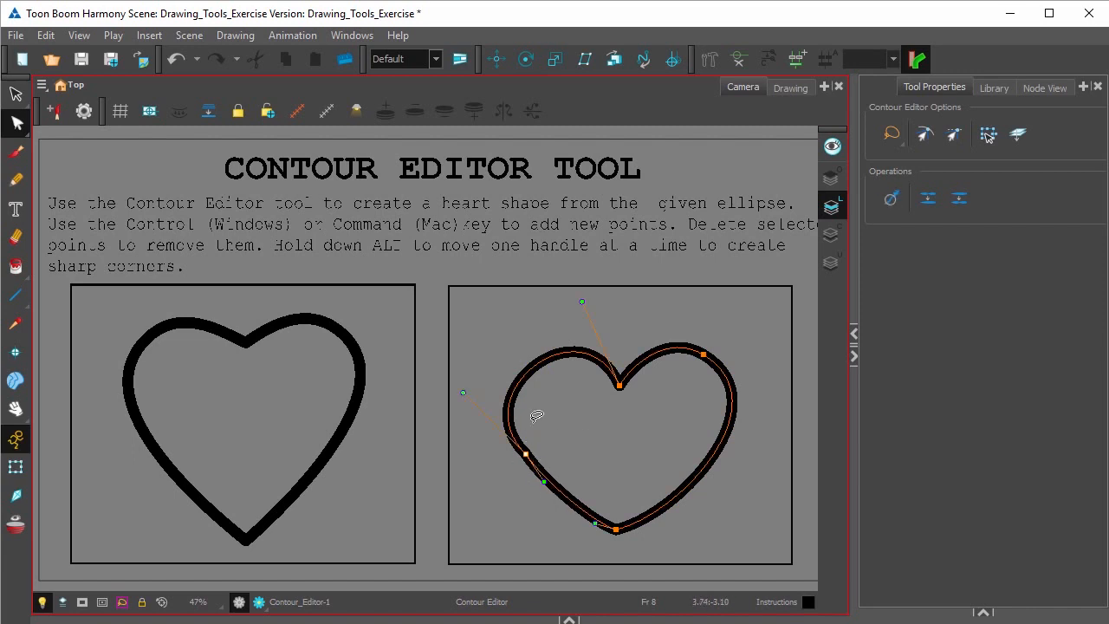
Step: Alt-drag a Bezier handle to round the heart lobes, then reach the Help menu
{"action": "left_click_drag", "start_coordinate": [519, 451], "coordinate": [530, 478]}
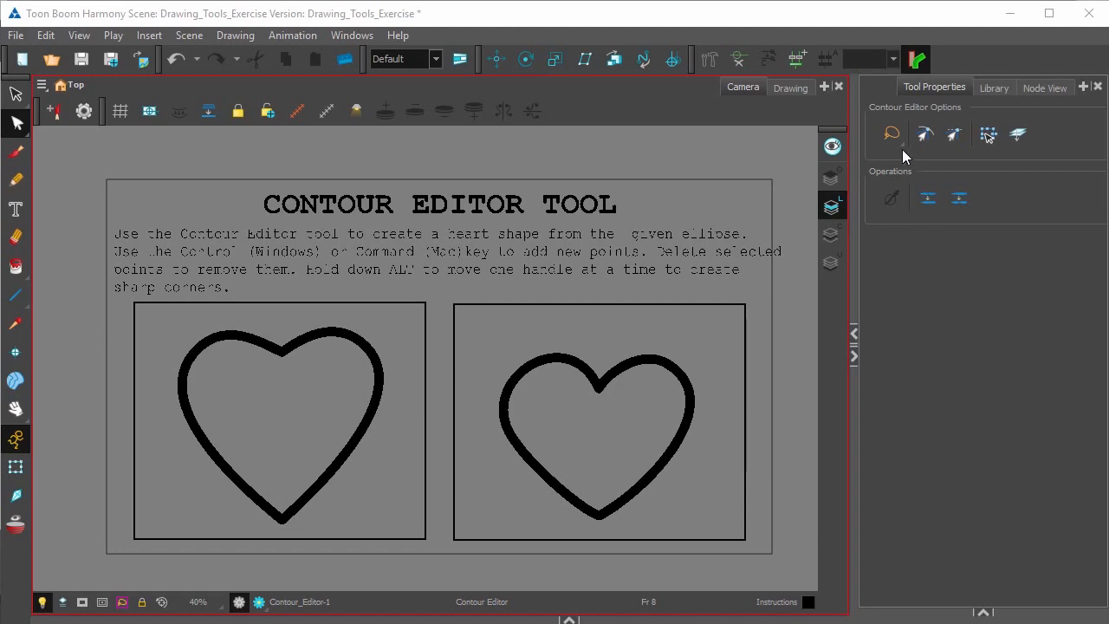
{"action": "left_click", "coordinate": [398, 35]}
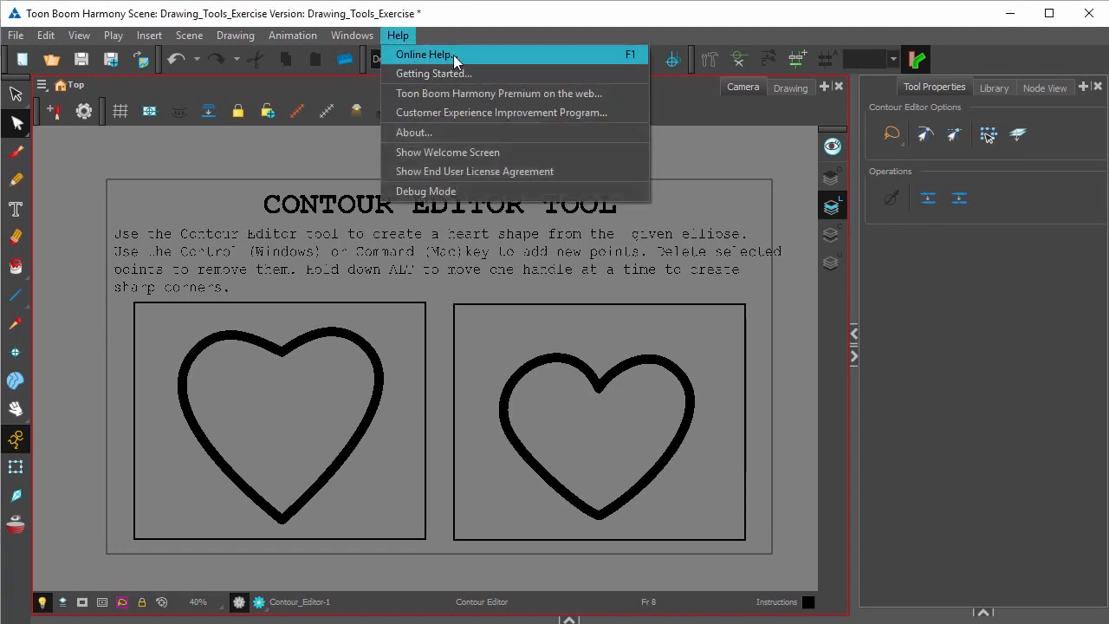
{"action": "mouse_move", "coordinate": [1005, 247]}
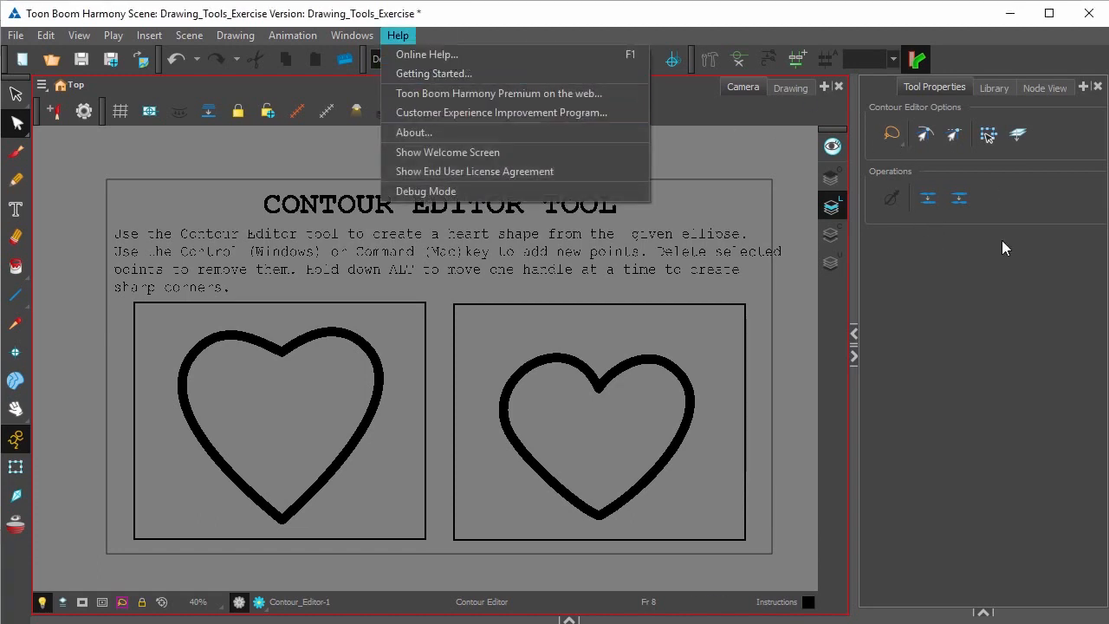